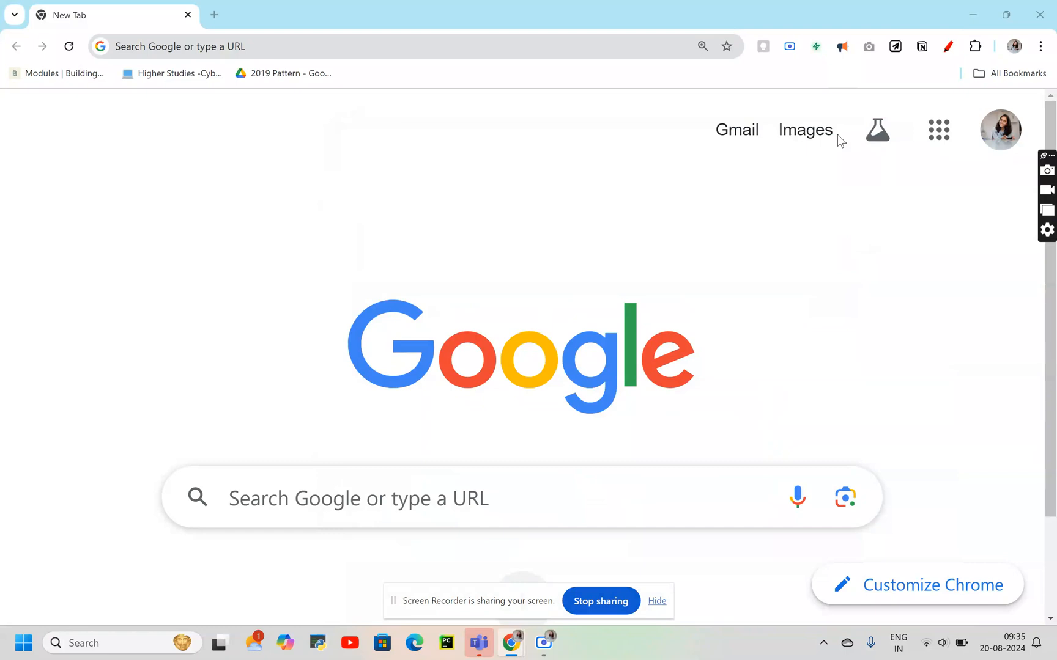
pyautogui.moveTo(1041, 46)
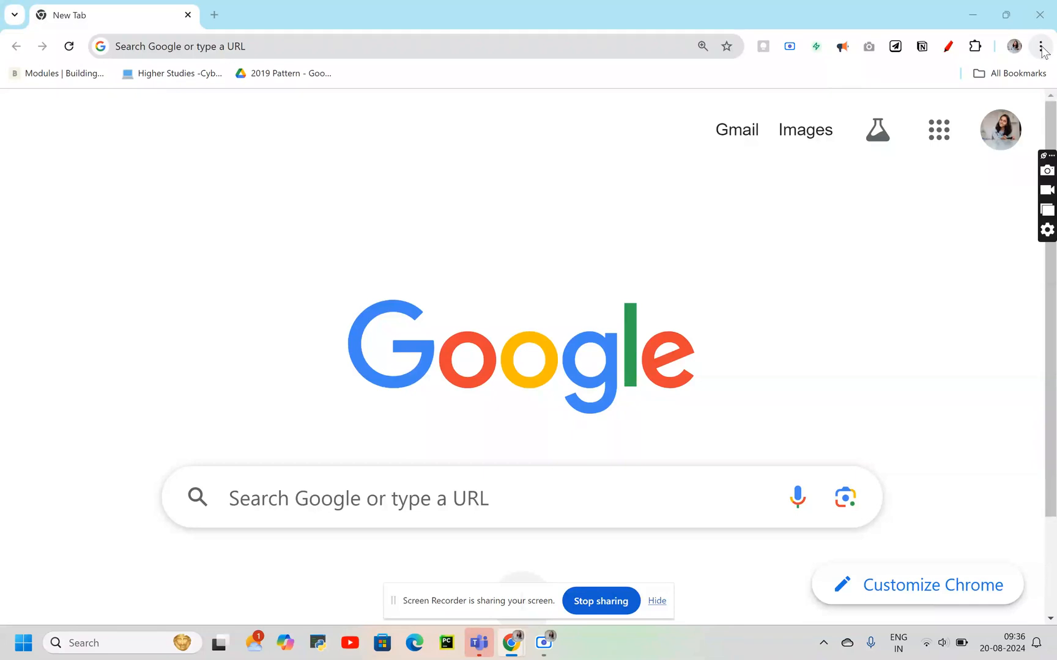
pyautogui.moveTo(1042, 46)
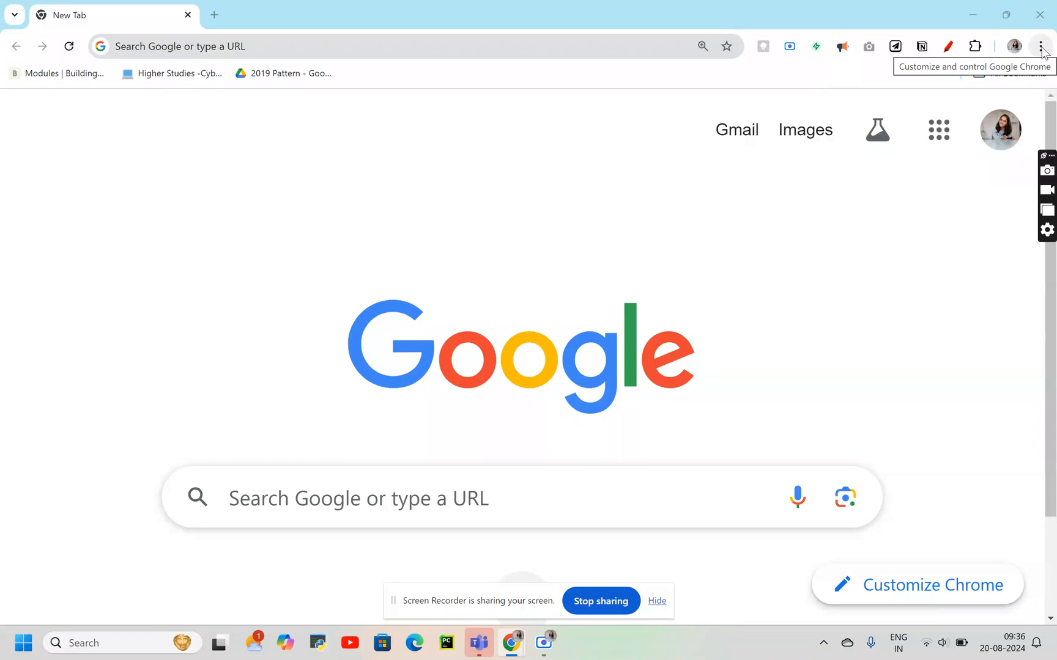
# Reach Chrome's System settings page listing the computer's proxy settings option.
pyautogui.click(1041, 45)
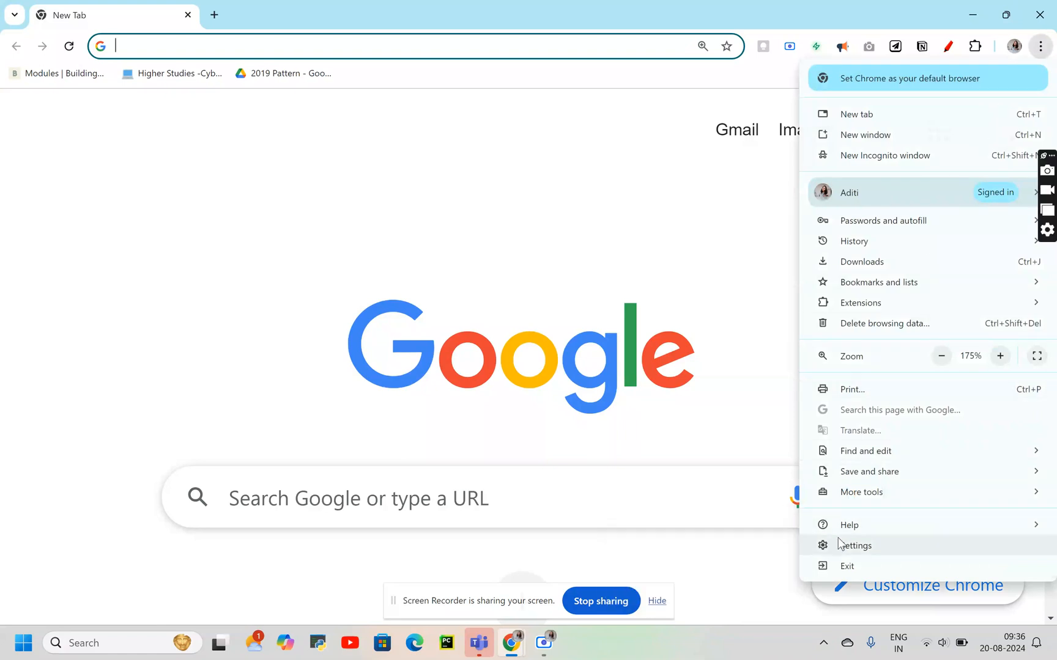
pyautogui.click(856, 545)
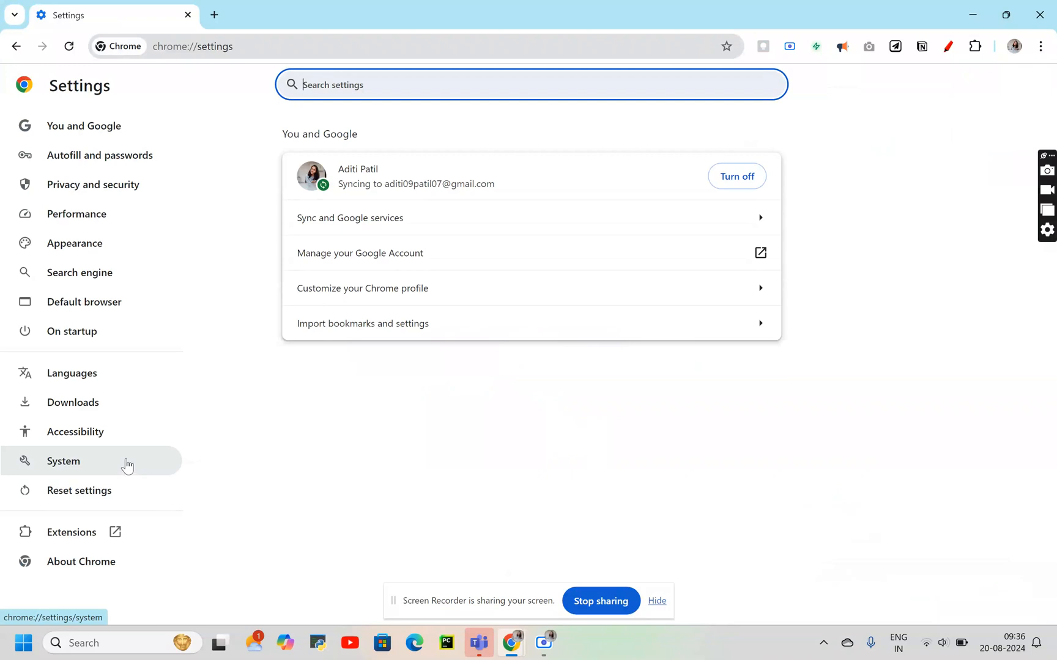
pyautogui.click(64, 461)
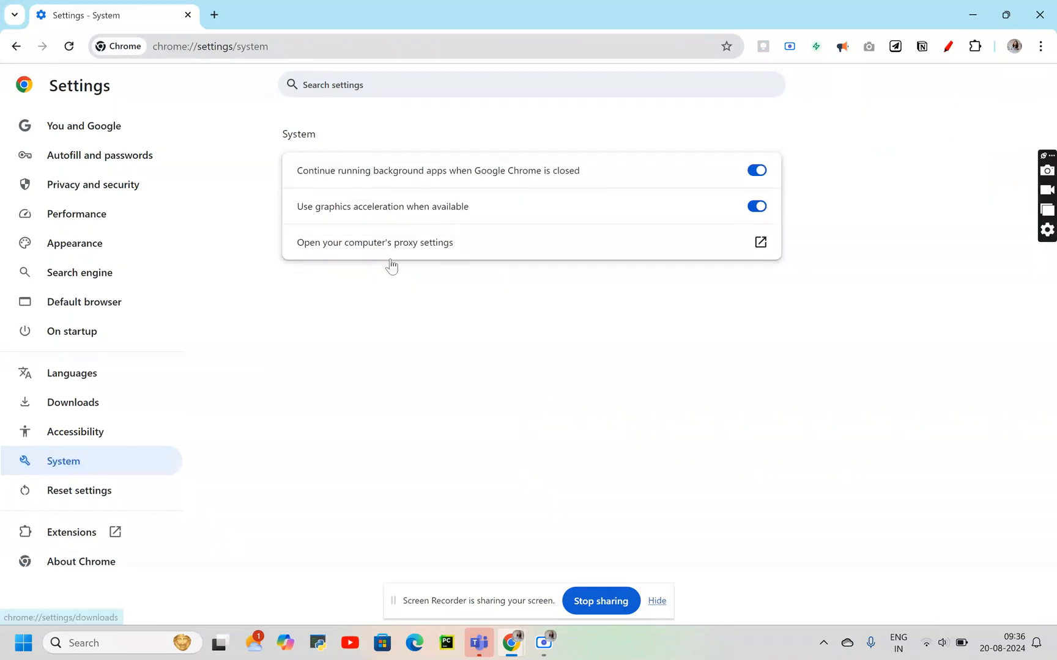
pyautogui.moveTo(408, 257)
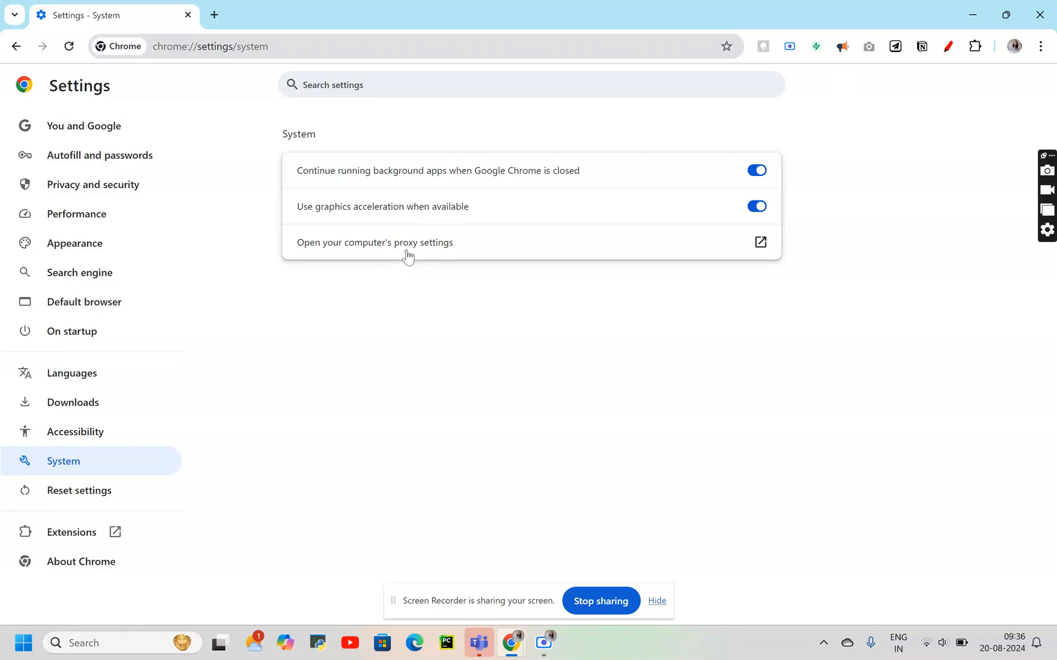
pyautogui.moveTo(416, 252)
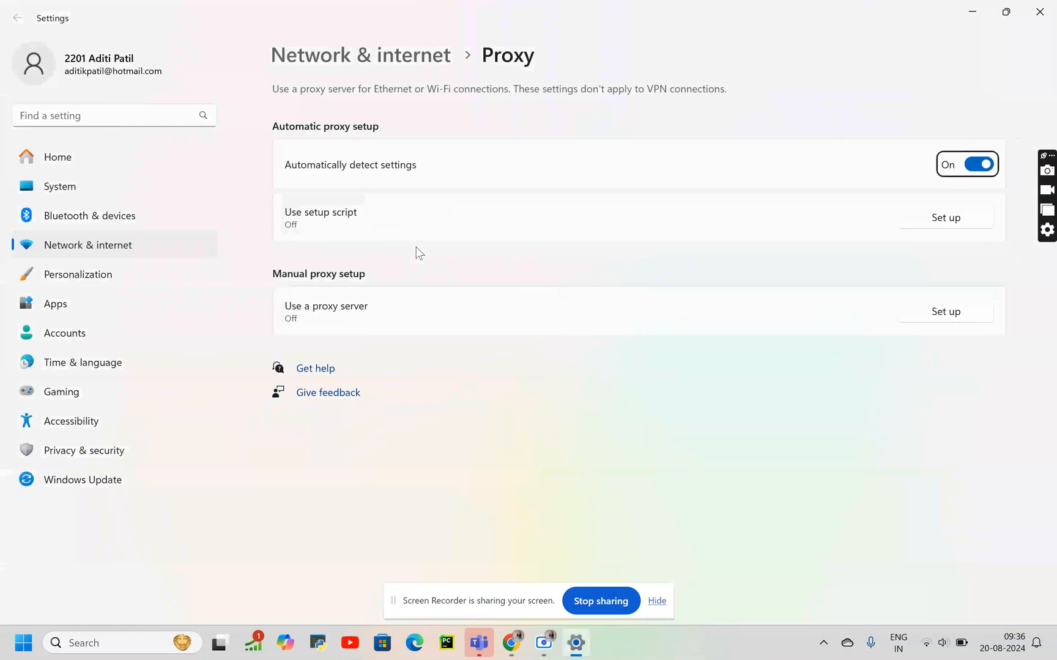
pyautogui.moveTo(394, 319)
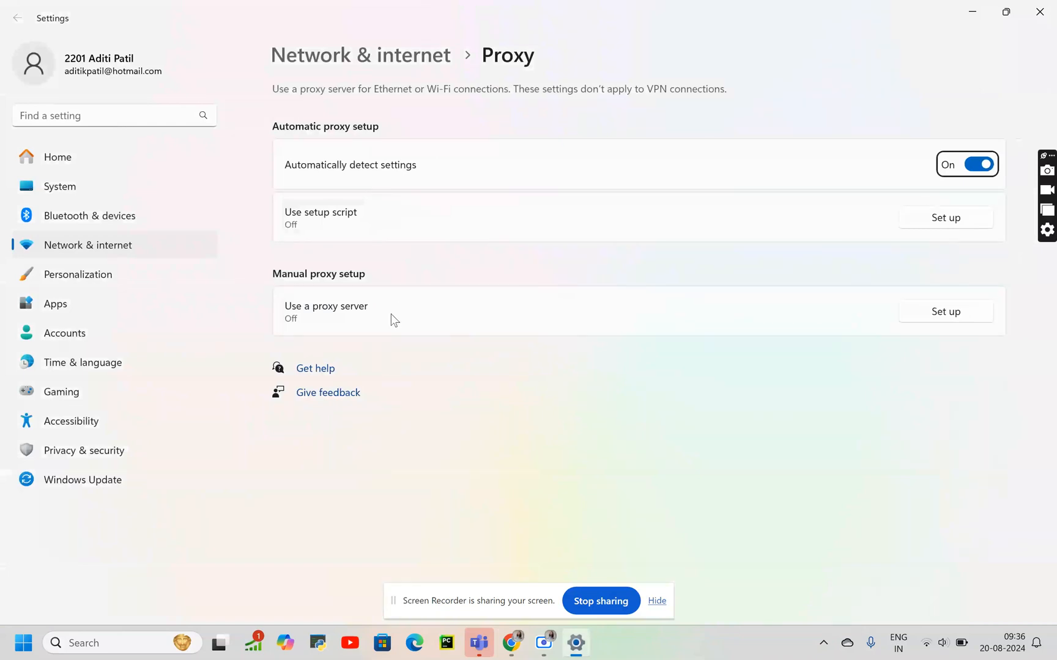
# Switch on the manual proxy server at 127.0.0.1 port 8080 and save it.
pyautogui.click(945, 312)
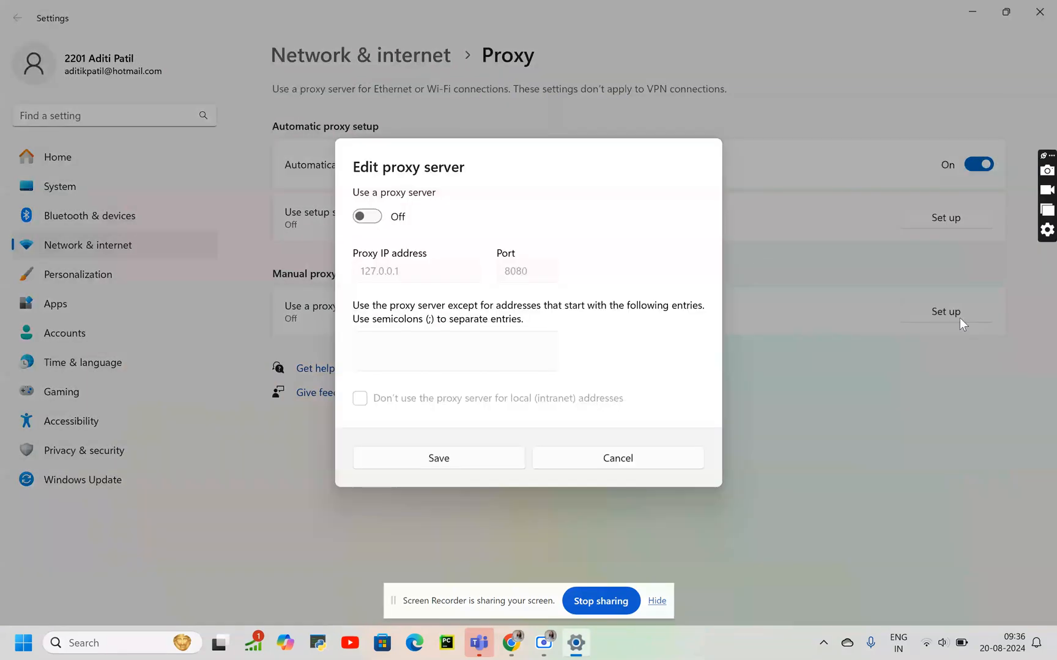
pyautogui.click(366, 217)
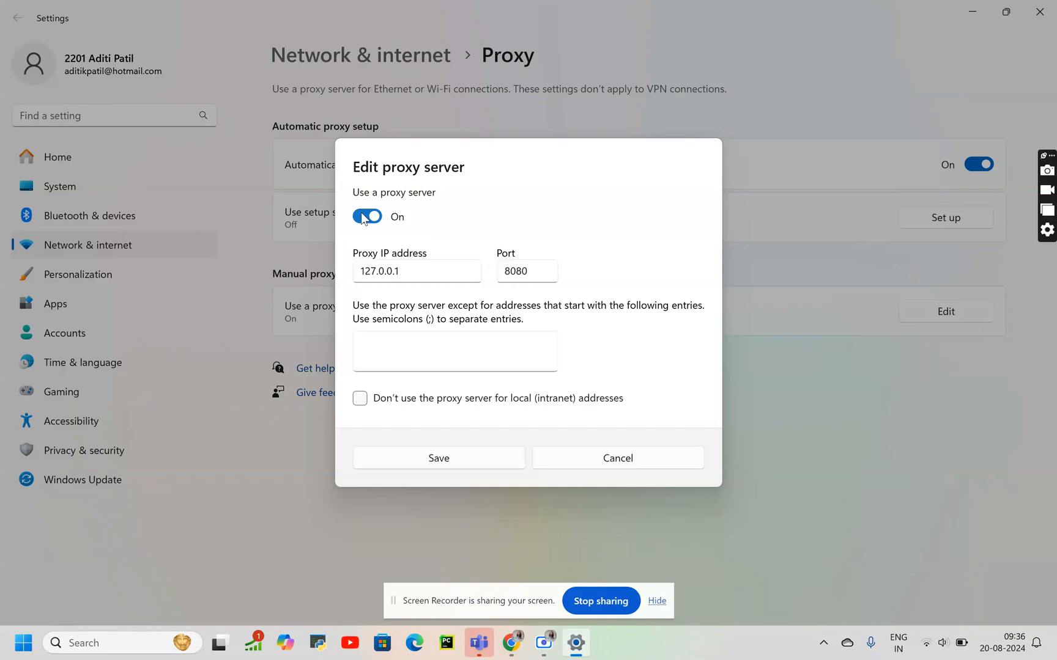
pyautogui.click(439, 459)
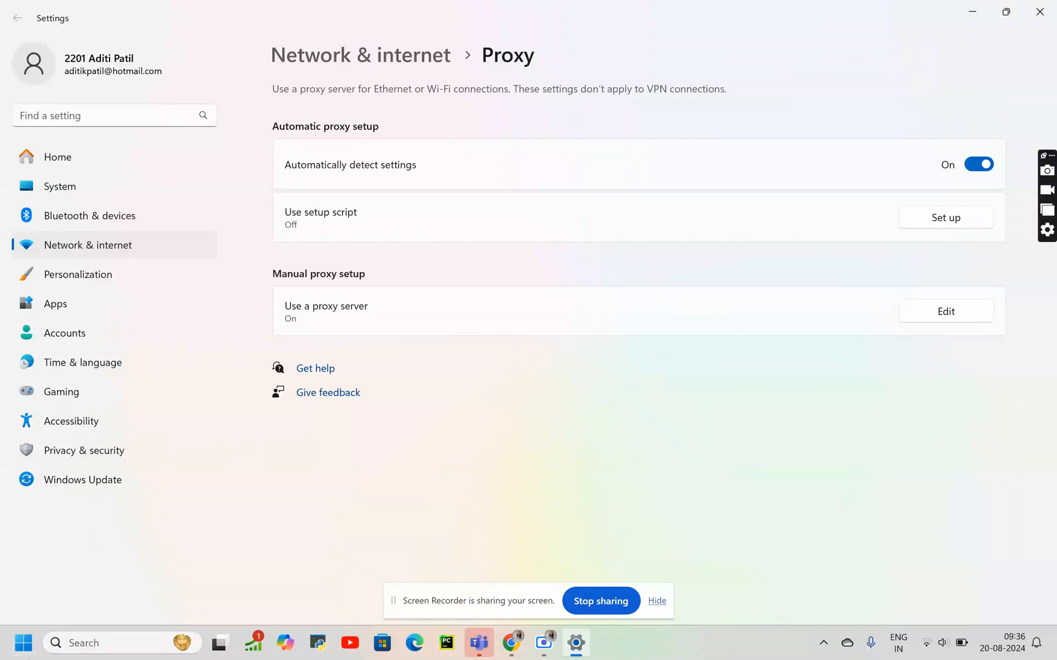
# Launch Burp Suite from the Start menu as a temporary project using Burp defaults.
pyautogui.click(22, 643)
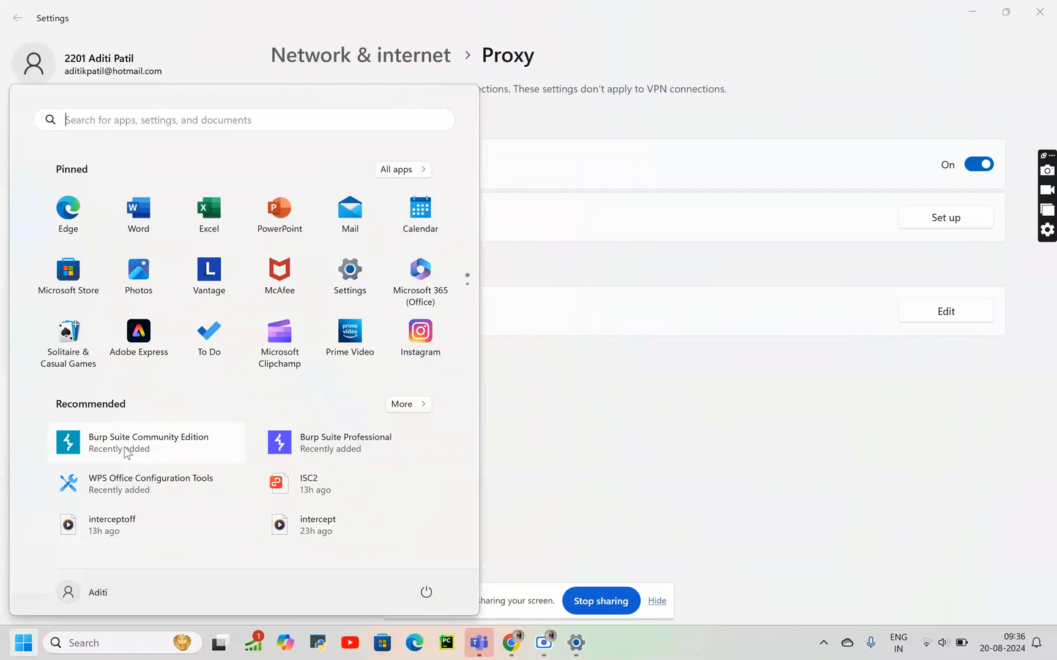
pyautogui.click(146, 443)
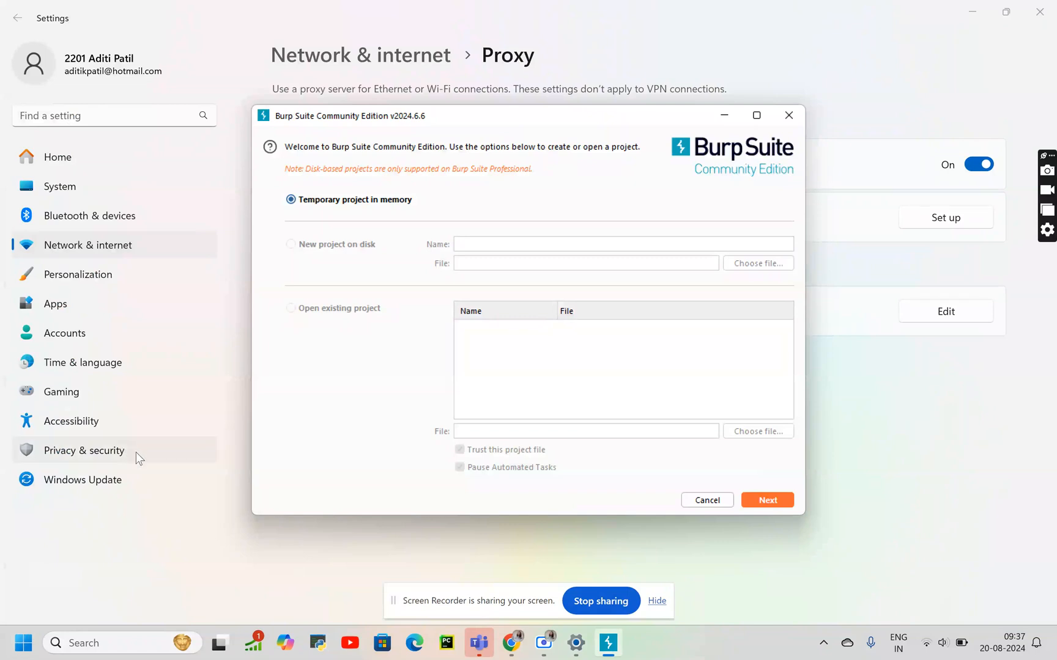
pyautogui.moveTo(498, 324)
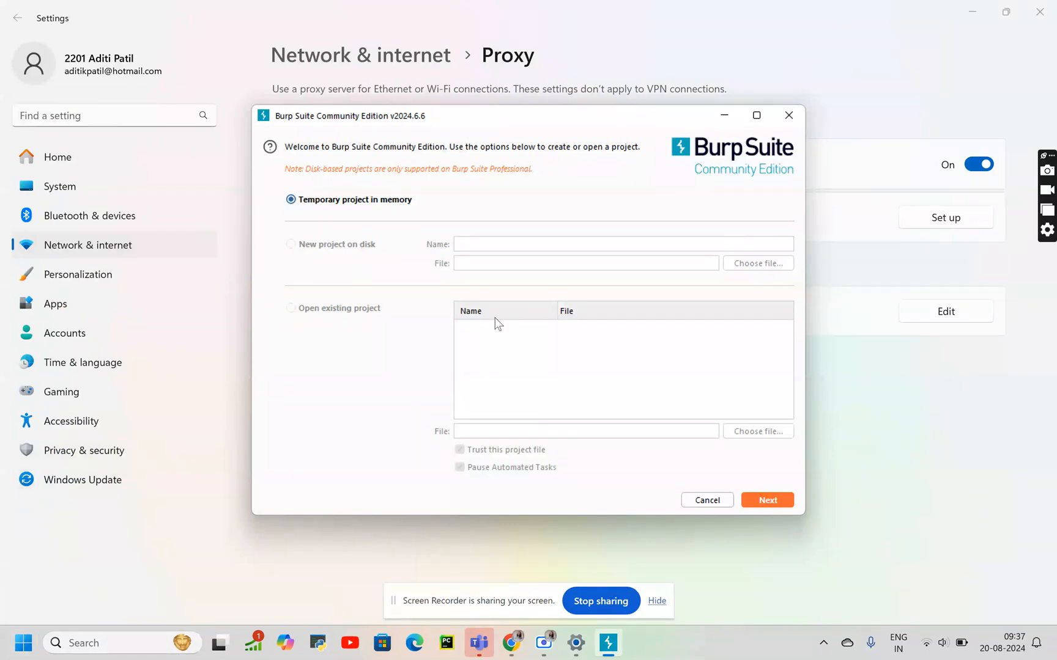
pyautogui.click(767, 500)
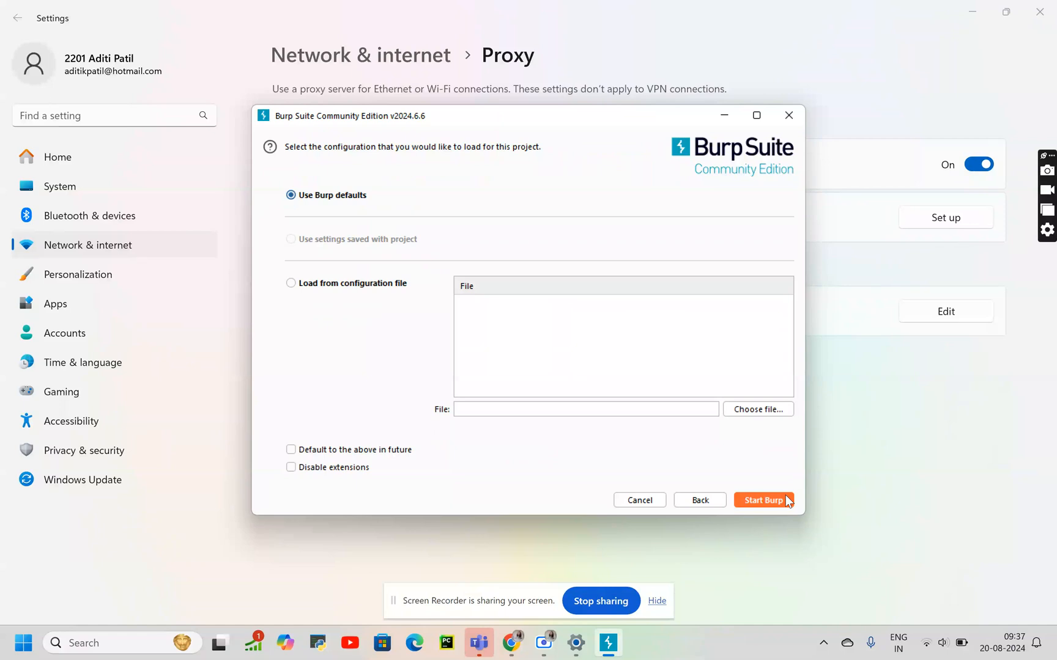
pyautogui.click(766, 500)
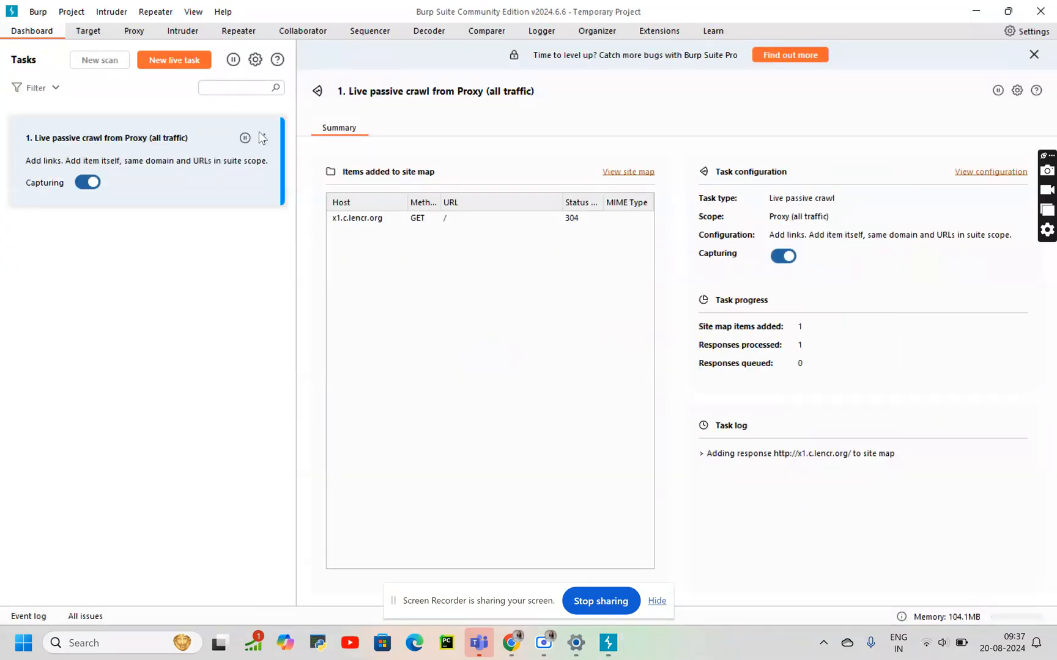
# Delete the live passive crawl task from the Dashboard and confirm with Yes.
pyautogui.click(263, 137)
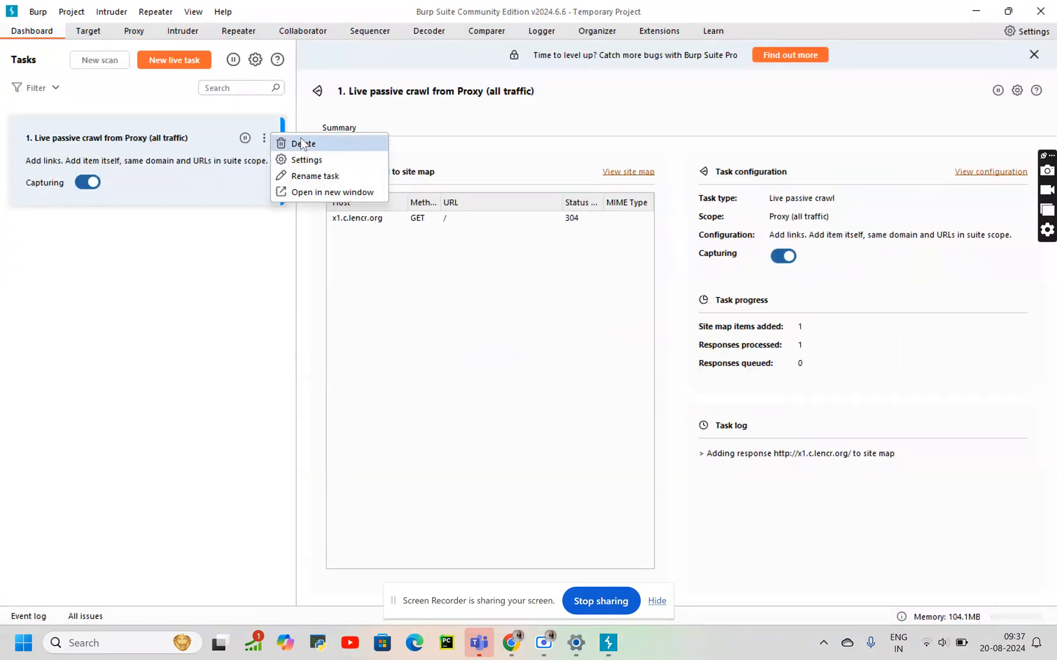
pyautogui.click(304, 143)
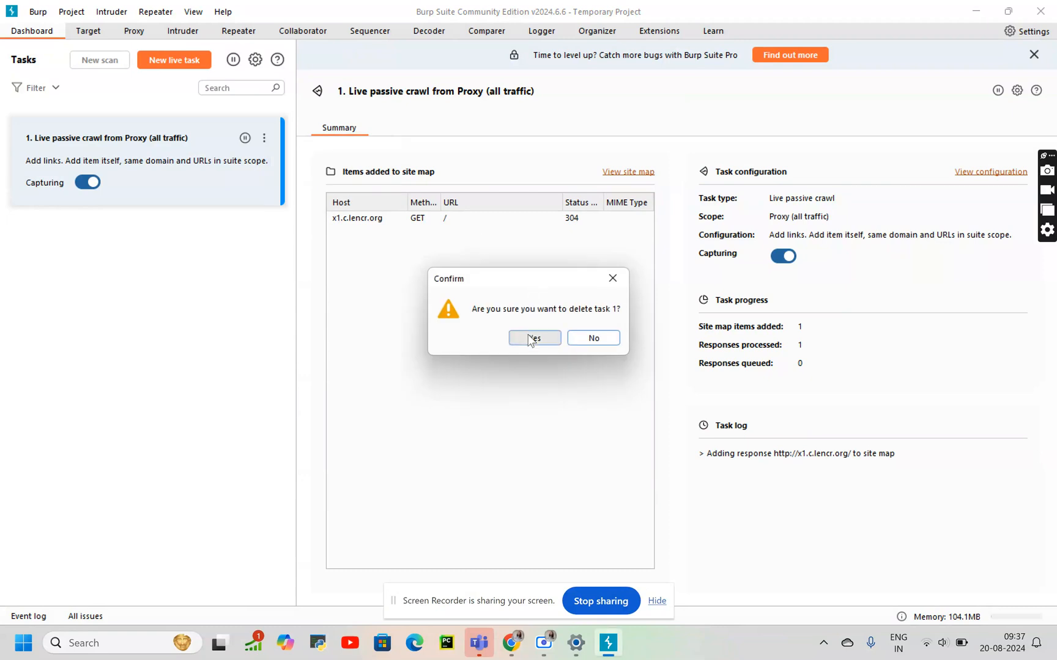
pyautogui.click(129, 31)
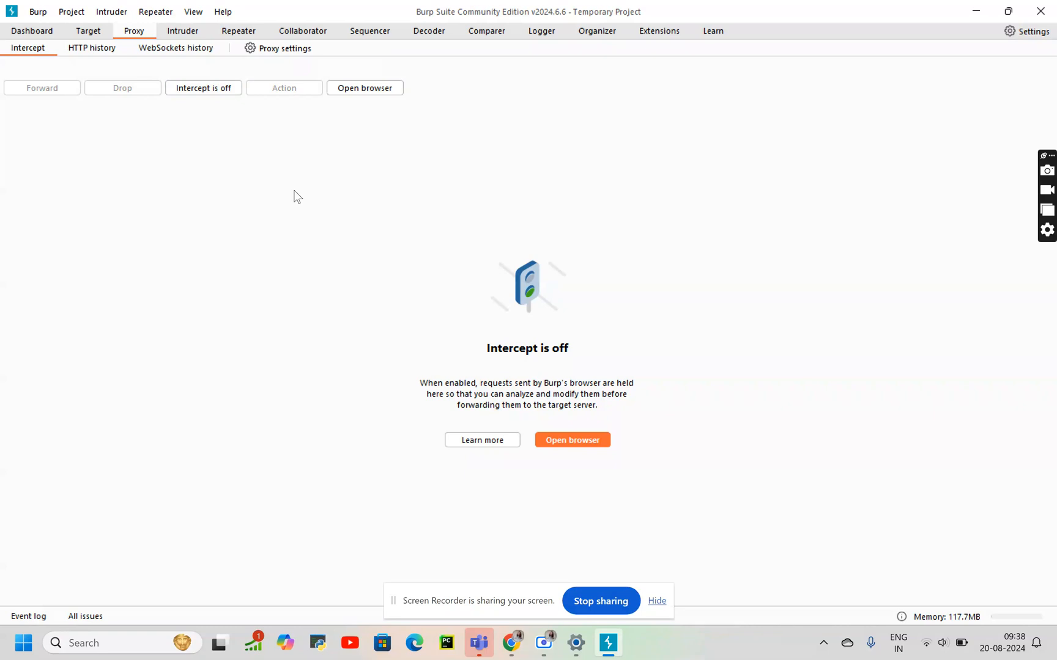
pyautogui.moveTo(622, 461)
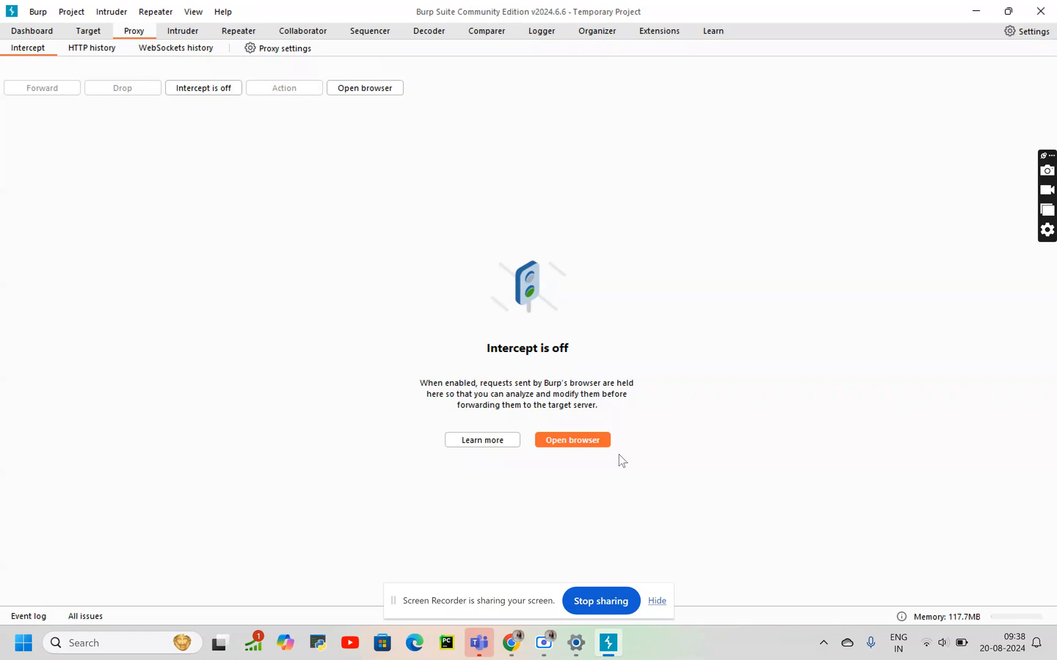
pyautogui.moveTo(592, 450)
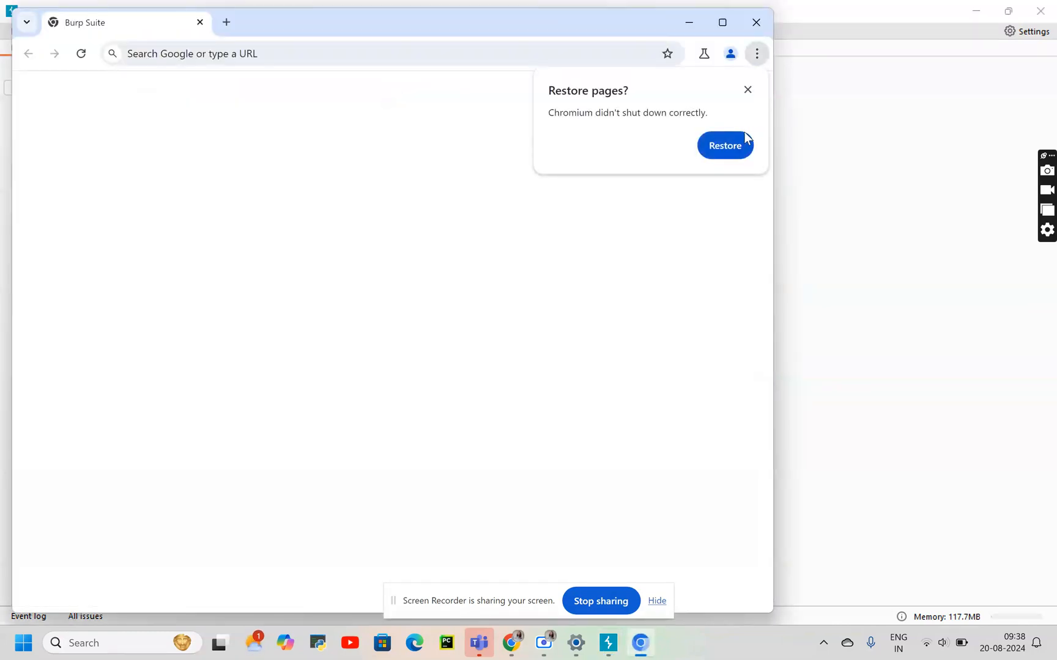
pyautogui.moveTo(744, 147)
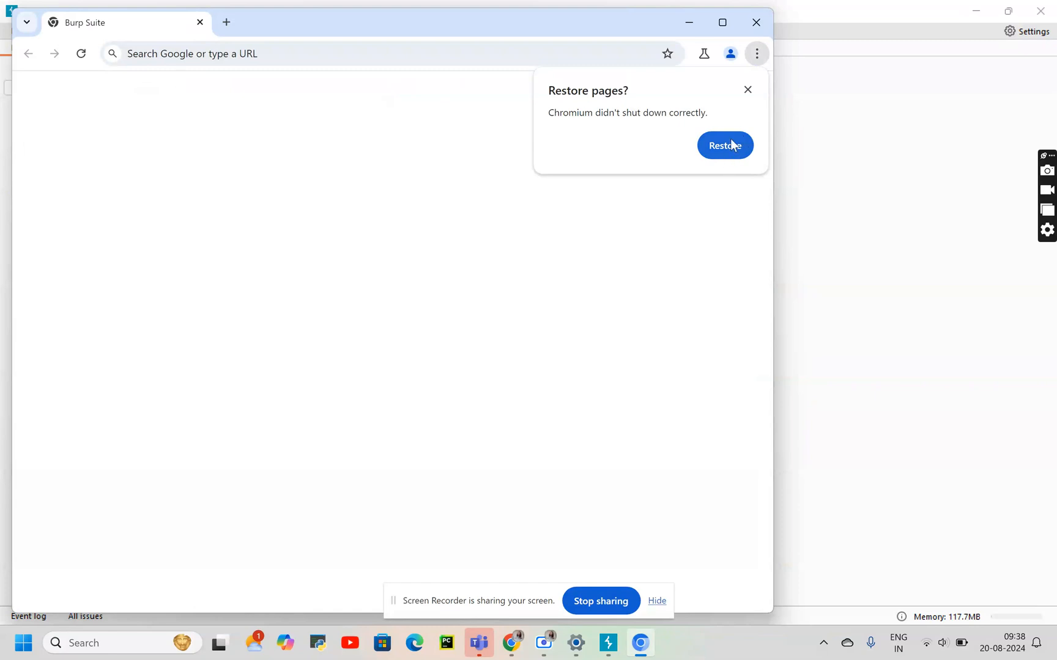
# Restore the previous pages so Burp's Chromium browser reloads google.com.
pyautogui.click(724, 146)
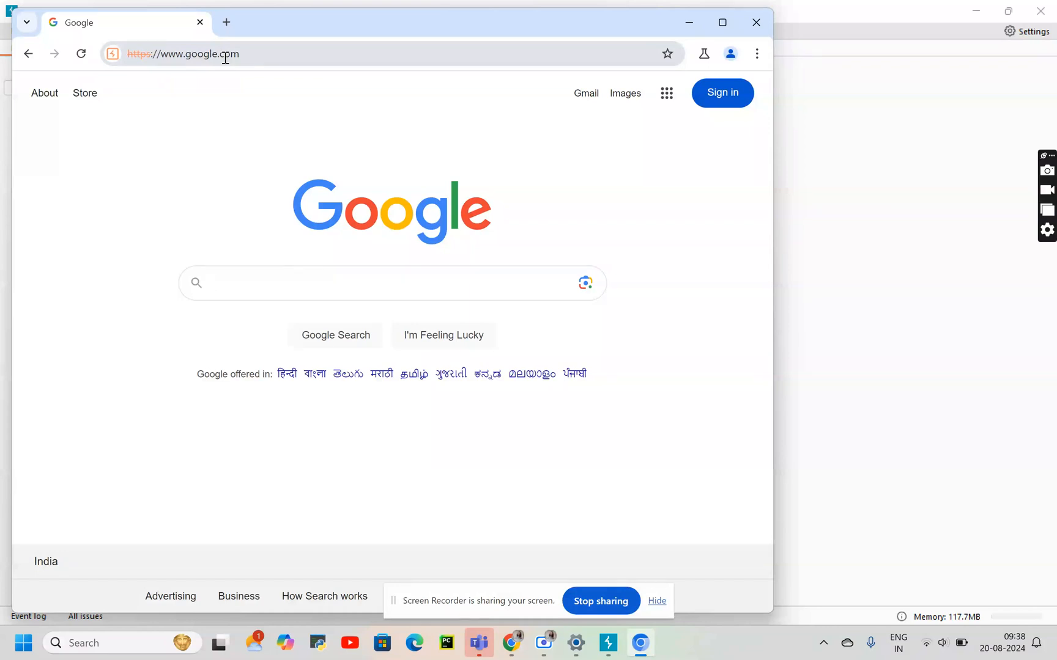
pyautogui.click(378, 282)
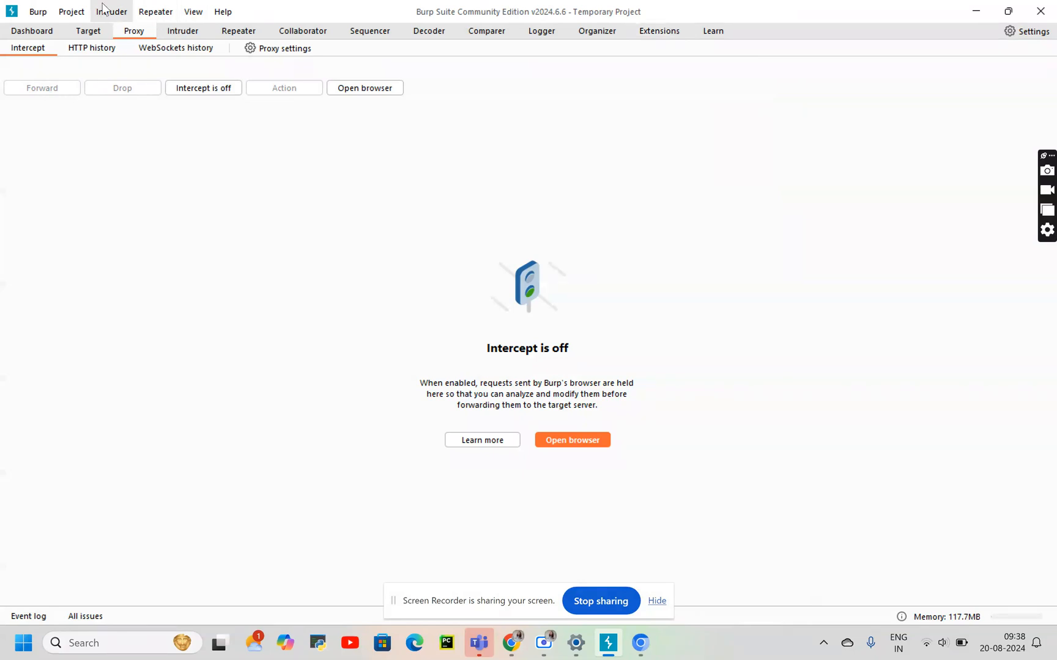
# Show Proxy HTTP history and inspect the gstatic.com script request and response.
pyautogui.click(92, 48)
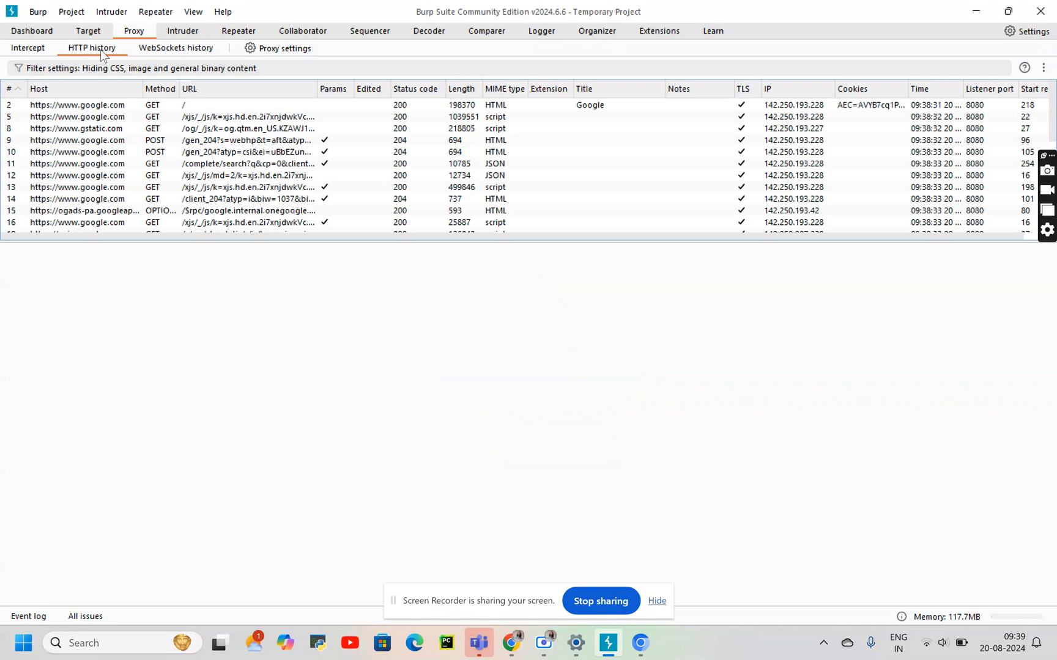
pyautogui.click(80, 129)
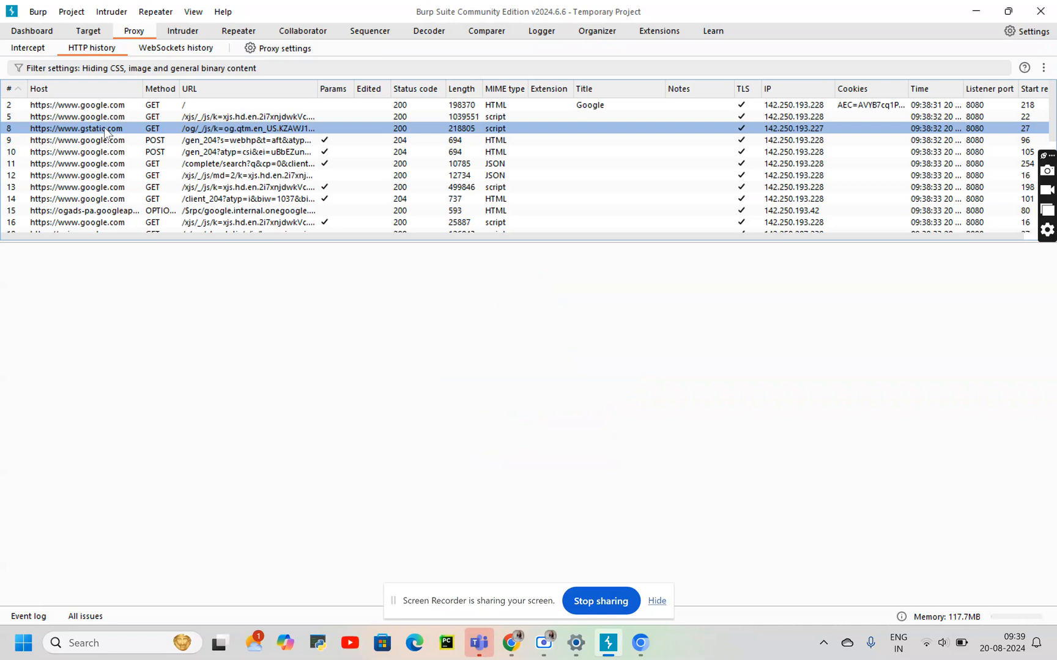
pyautogui.moveTo(114, 138)
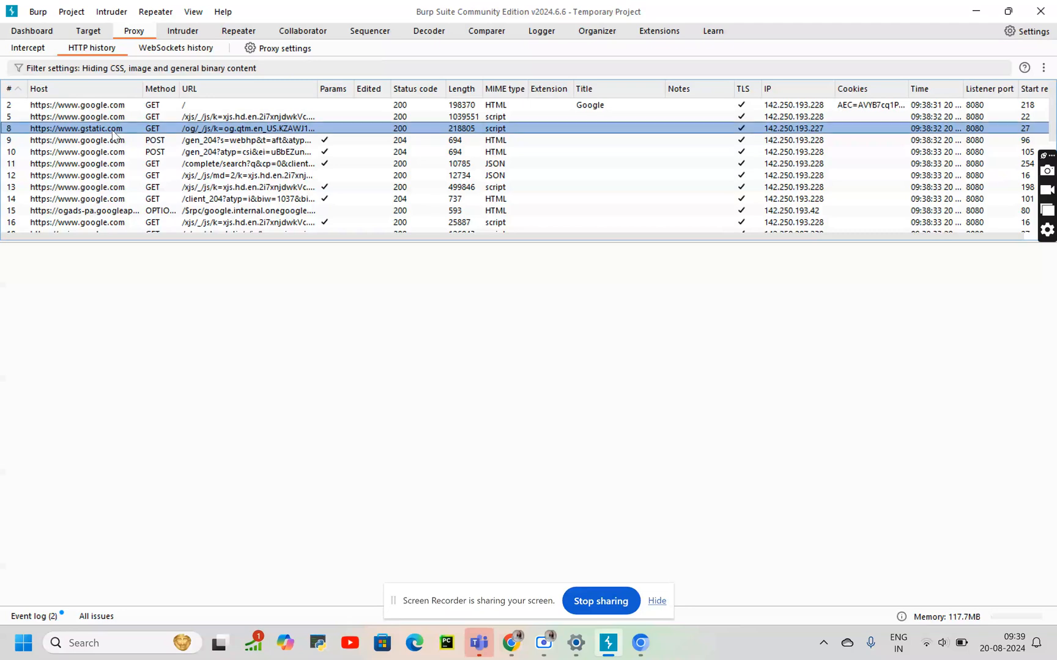
pyautogui.click(79, 128)
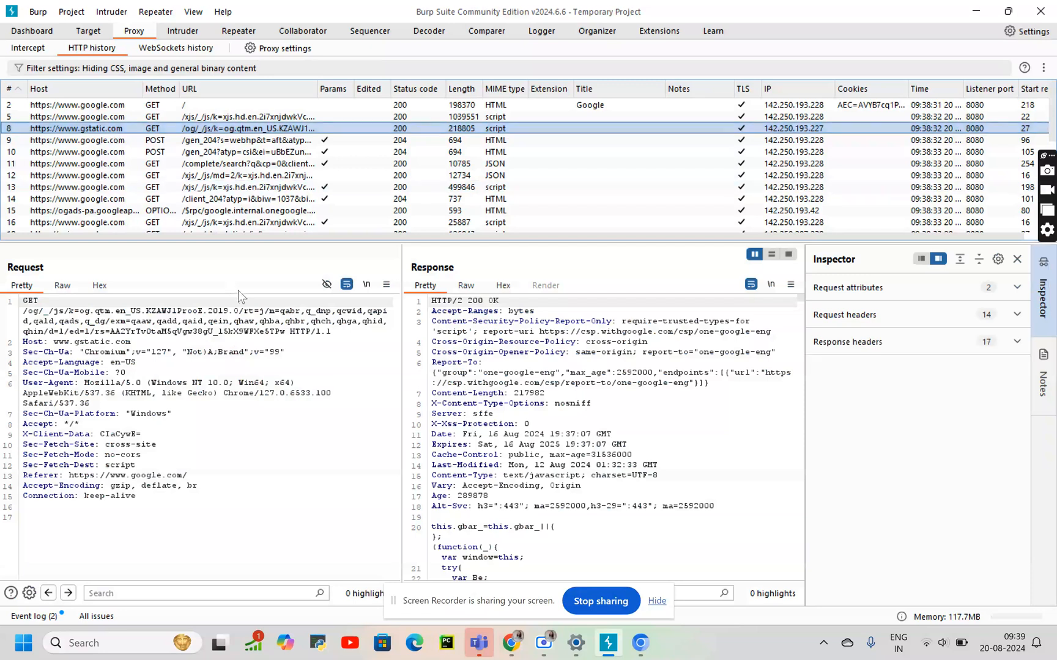
pyautogui.moveTo(848, 291)
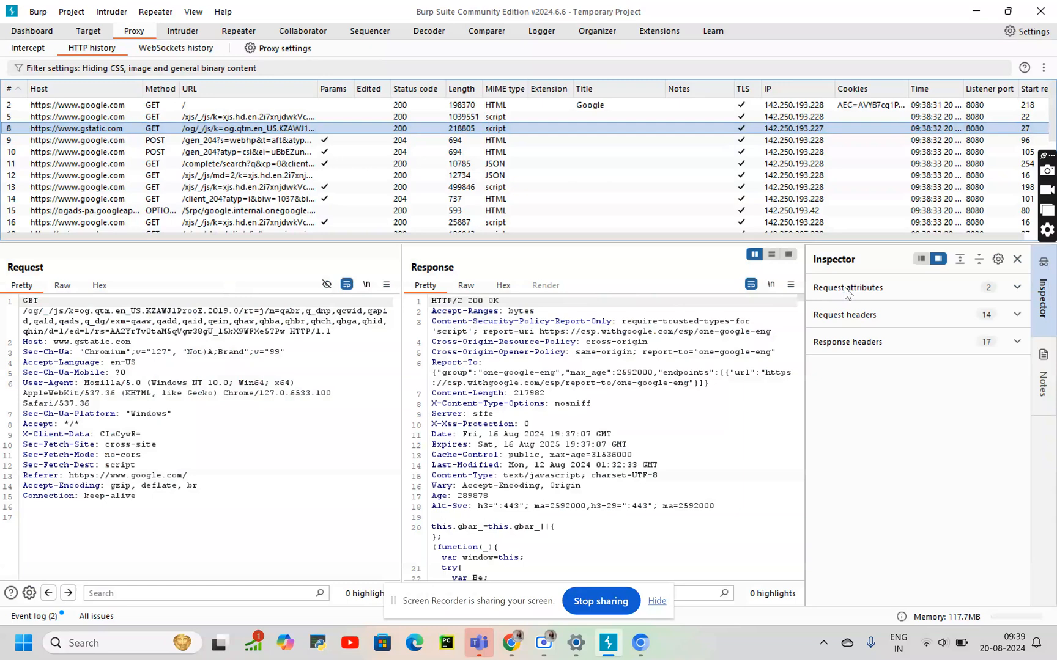